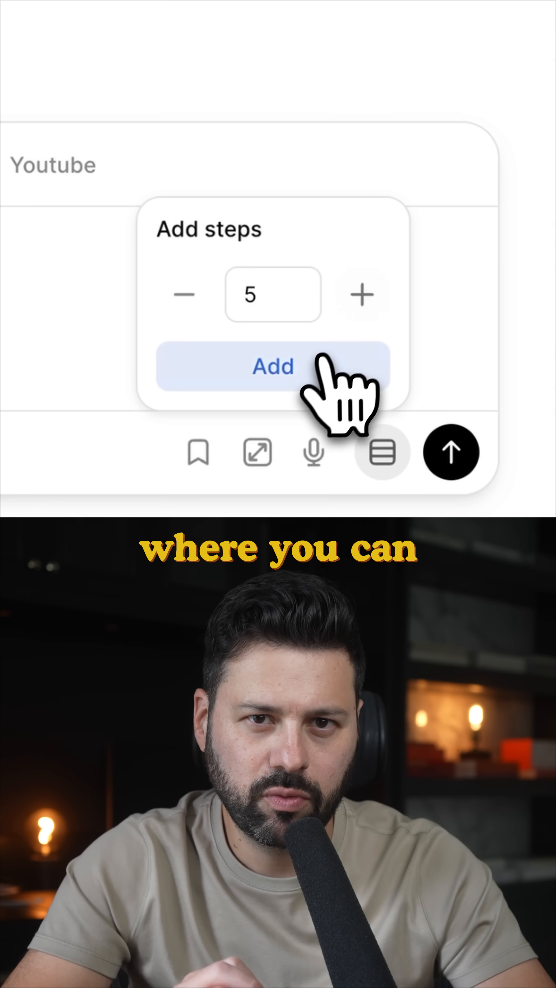
Add five steps to the multi-step prompt and move on to the Realtor automation workflow.
click(272, 366)
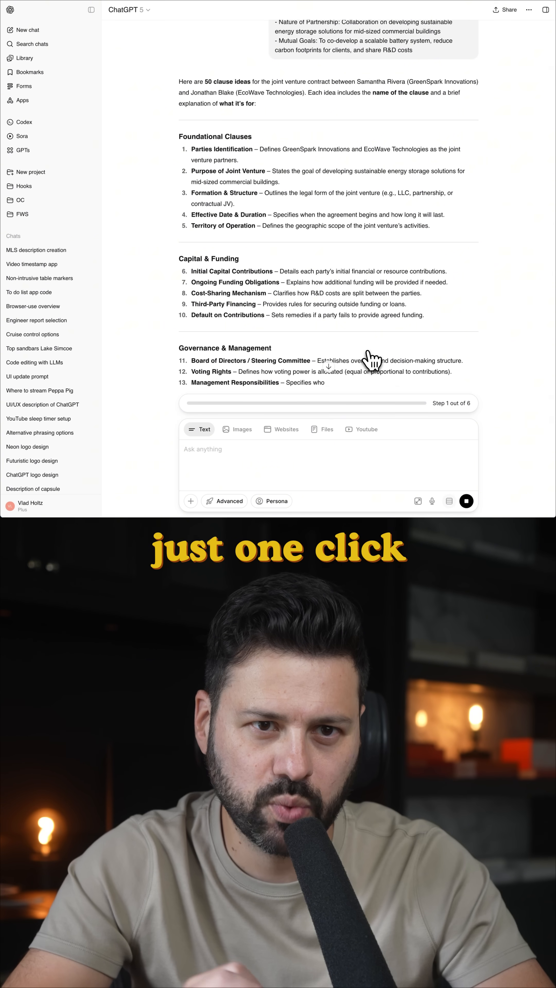
click(23, 86)
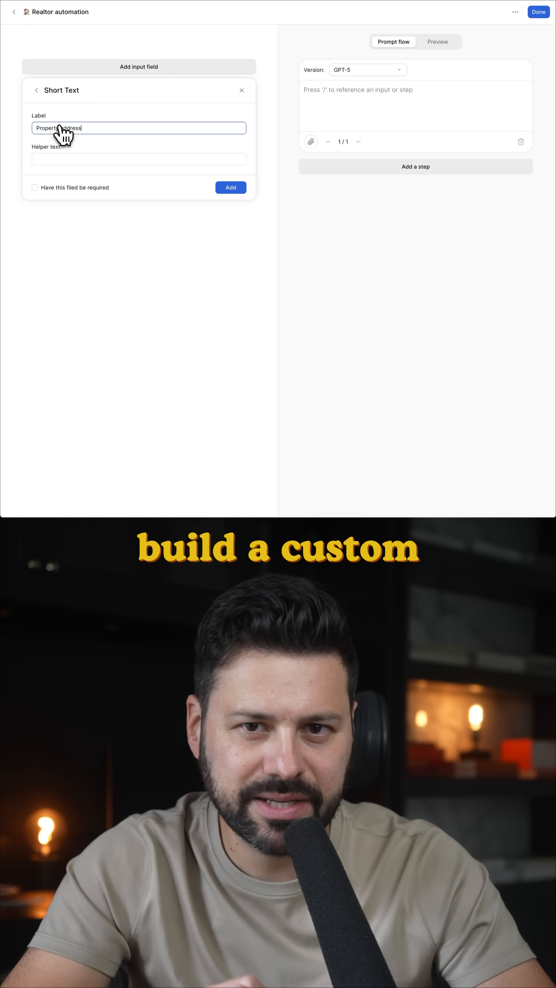
Add the Property address field, then fill the form with 25 Oak Ave and 'Hardwood floors' as features.
click(231, 187)
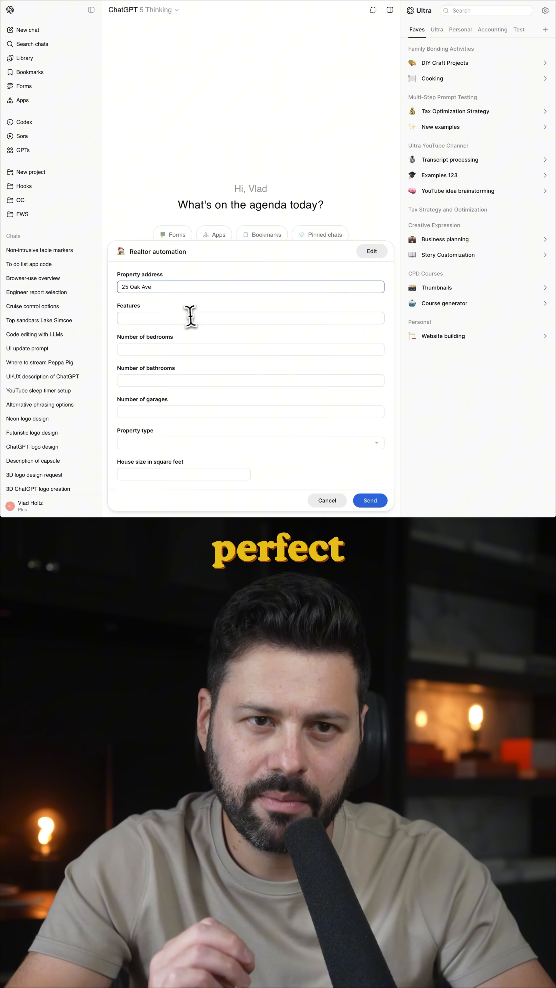
text(Hardwood floors)
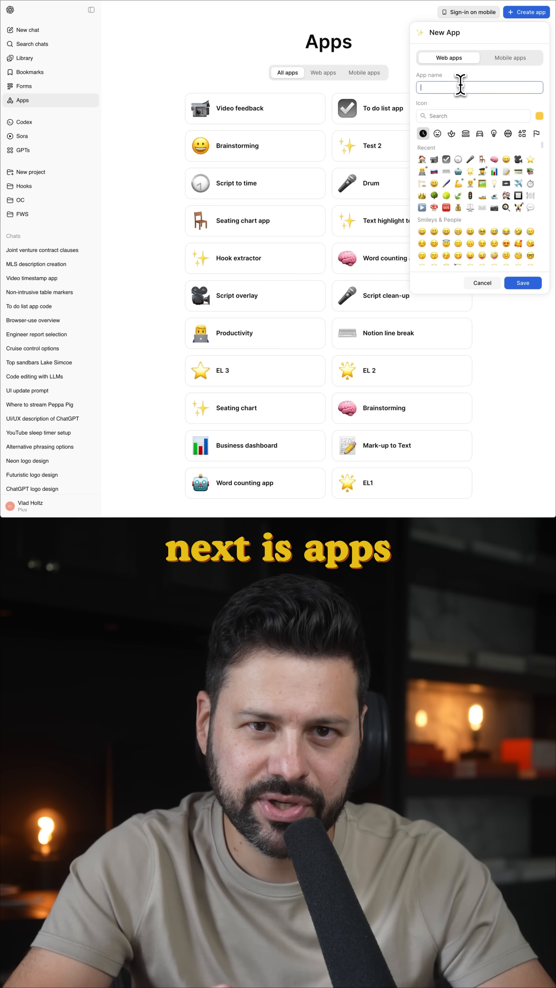
Name the new web app 'Word counting app' and save it to the Apps collection.
text(Word counting app)
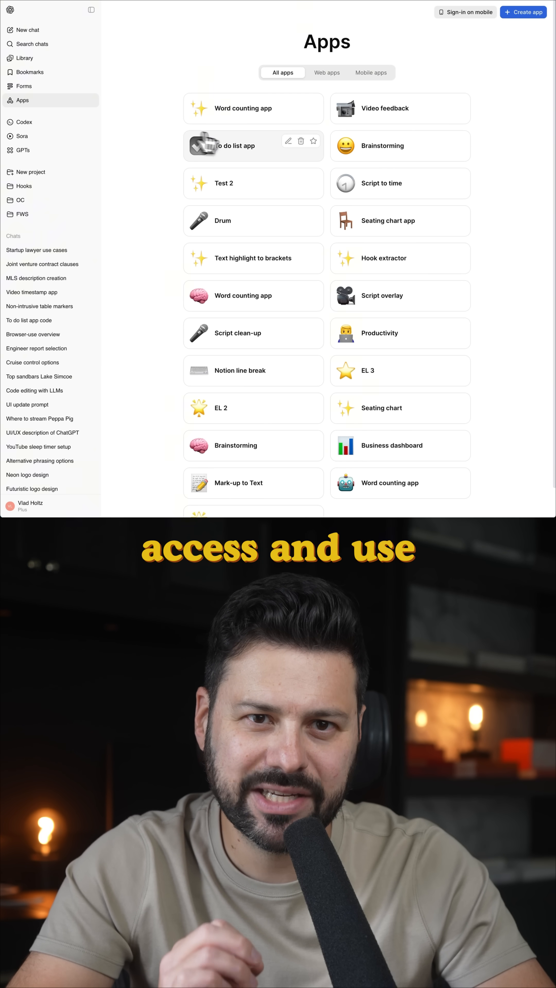
click(243, 108)
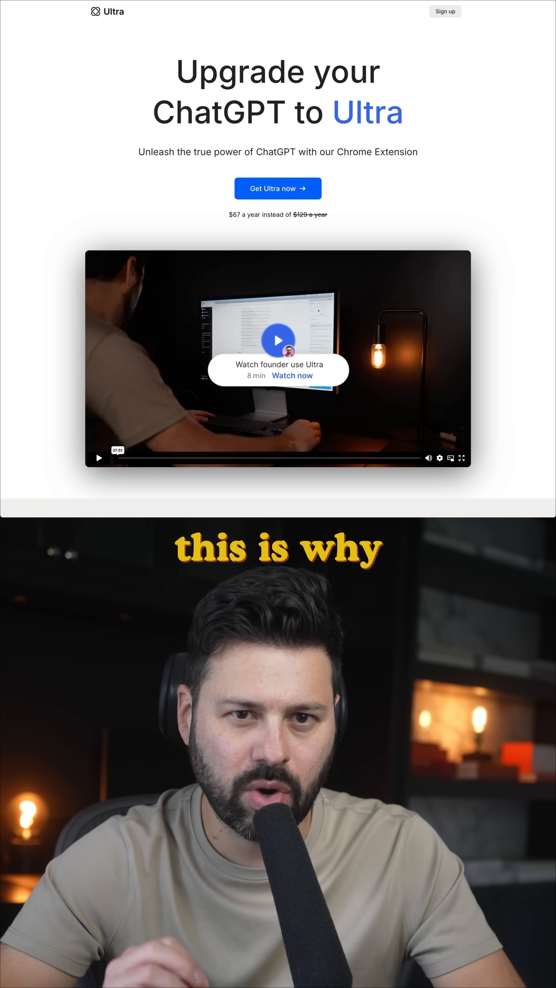
Scroll the Ultra landing page from Multi-step prompts down through Website assistant and YouTube assistant.
scroll(down, 3)
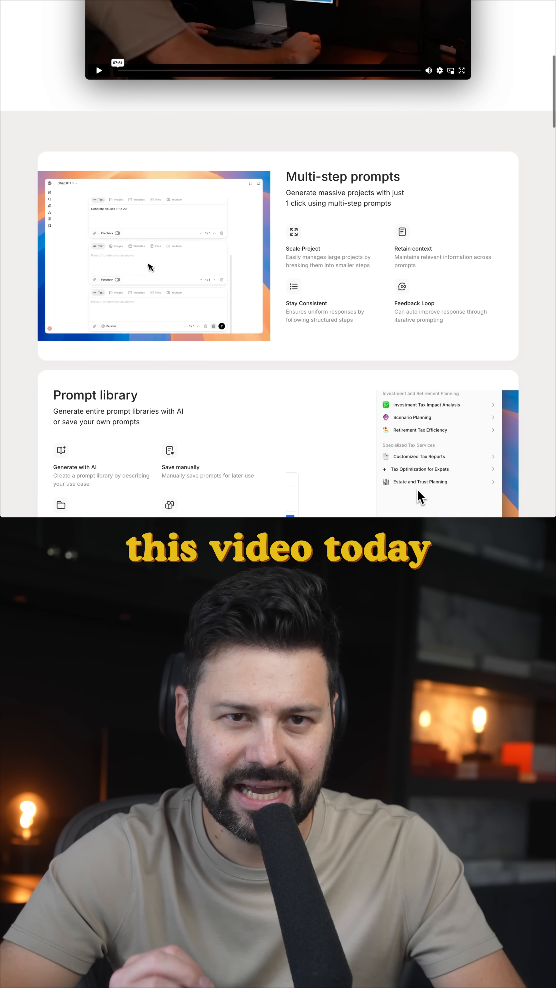
scroll(down, 3)
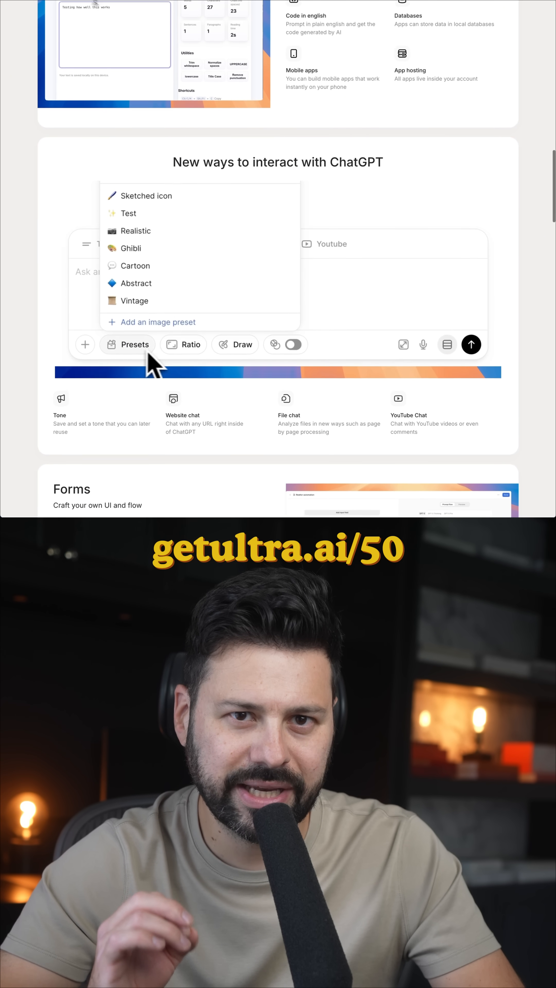
click(184, 345)
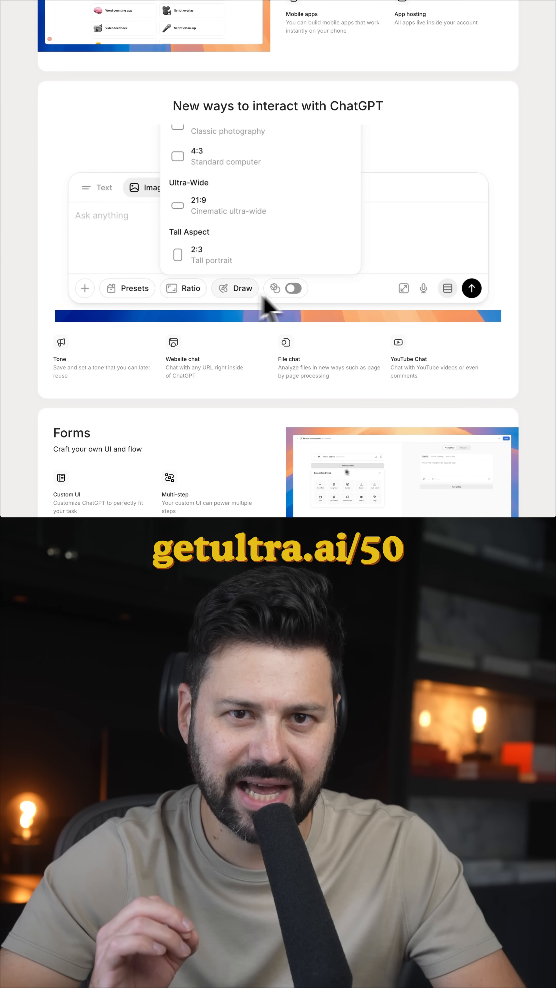
scroll(down, 3)
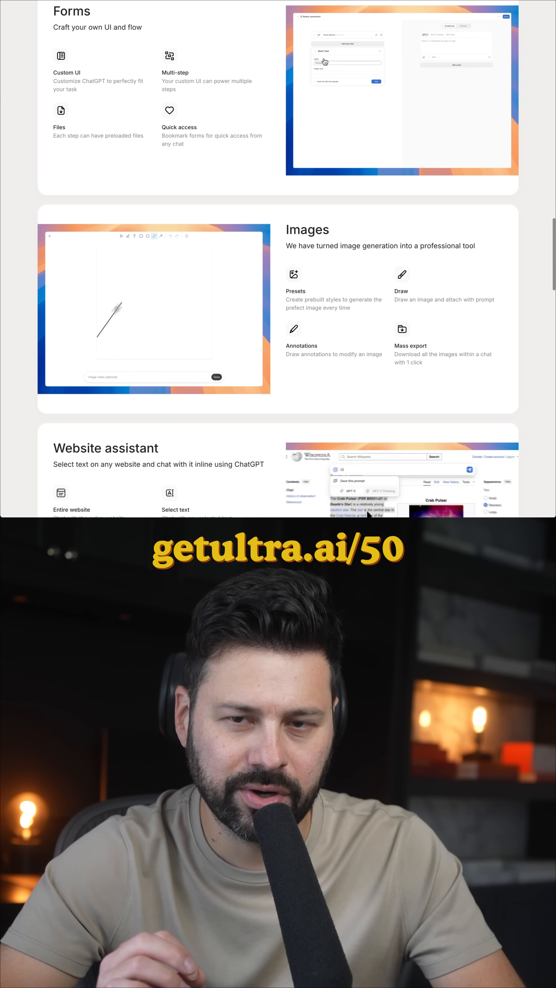
scroll(down, 3)
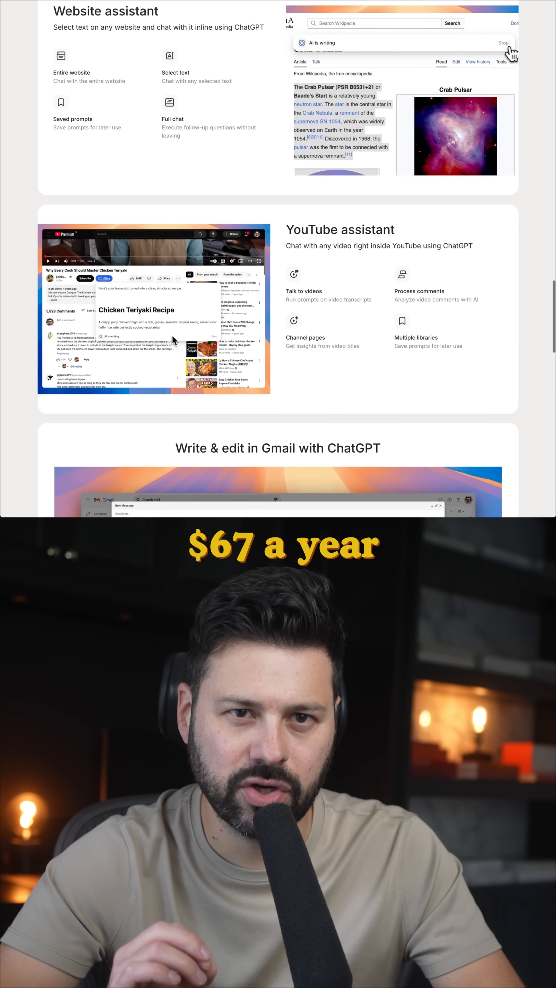